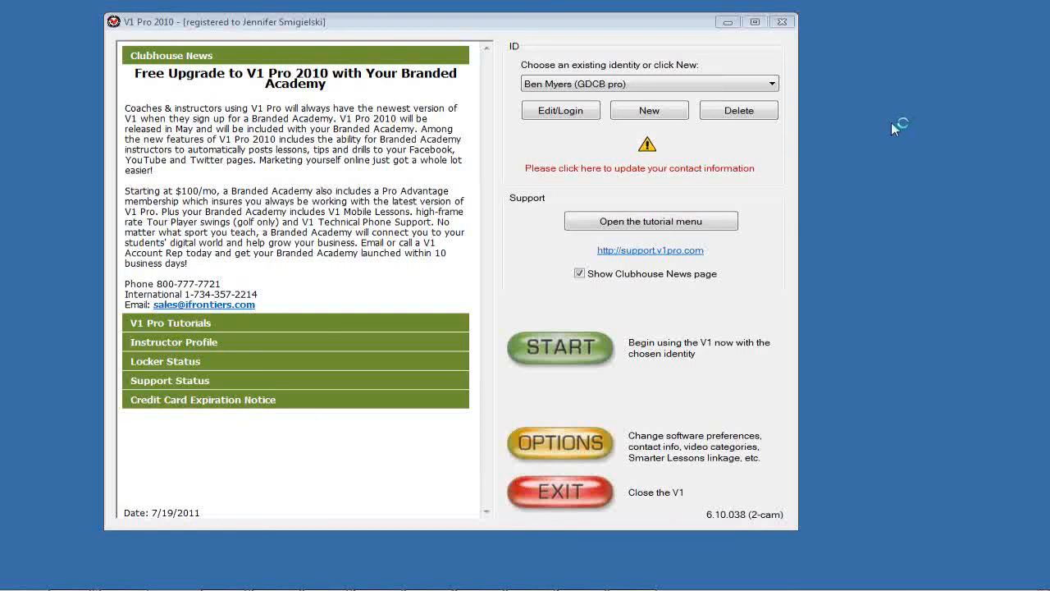
mouse_move(895, 130)
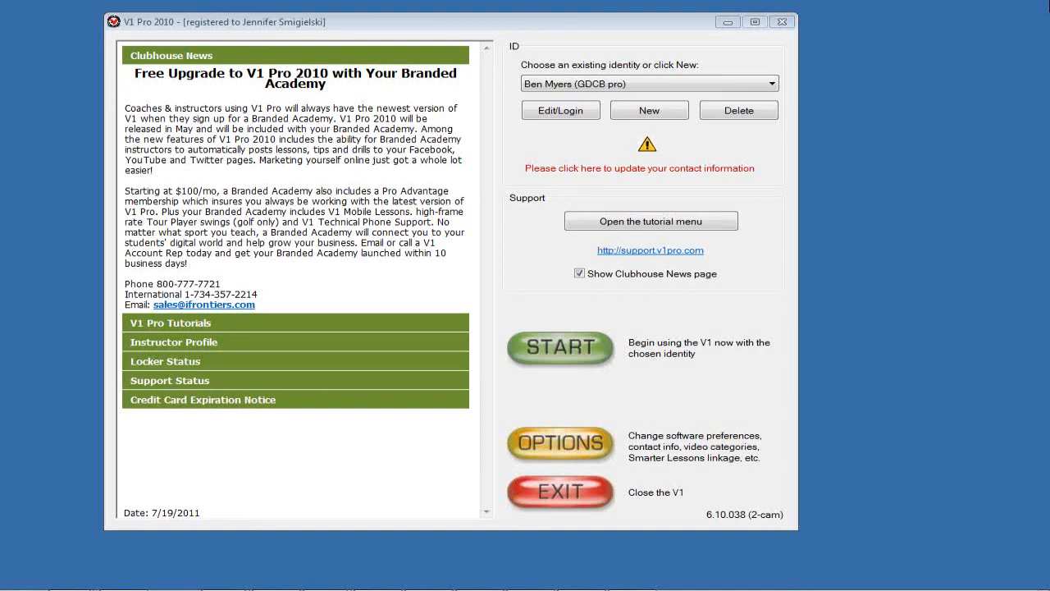
mouse_move(603, 353)
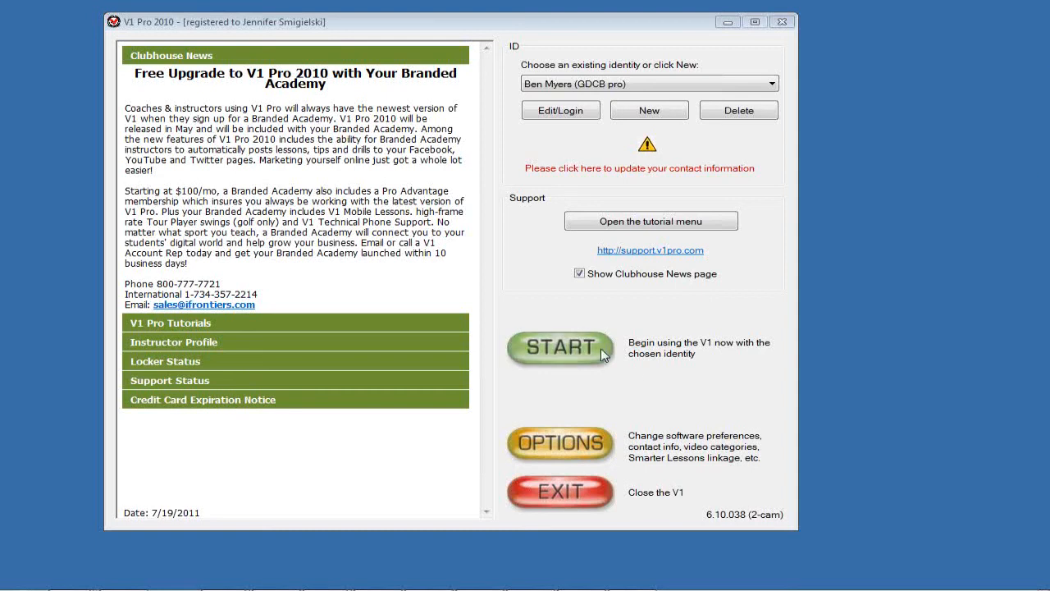
click(560, 346)
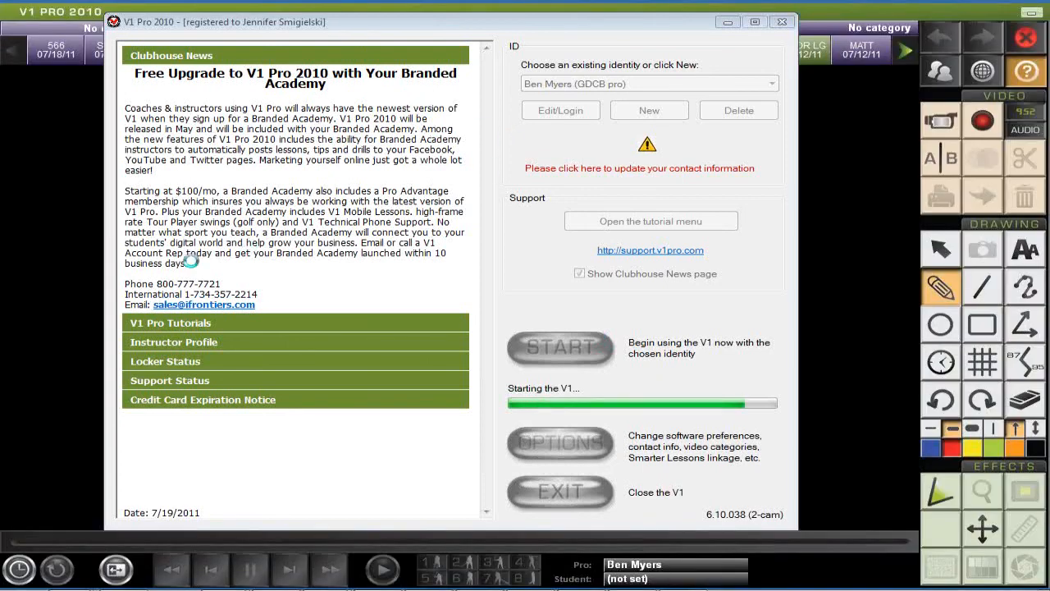
click(561, 348)
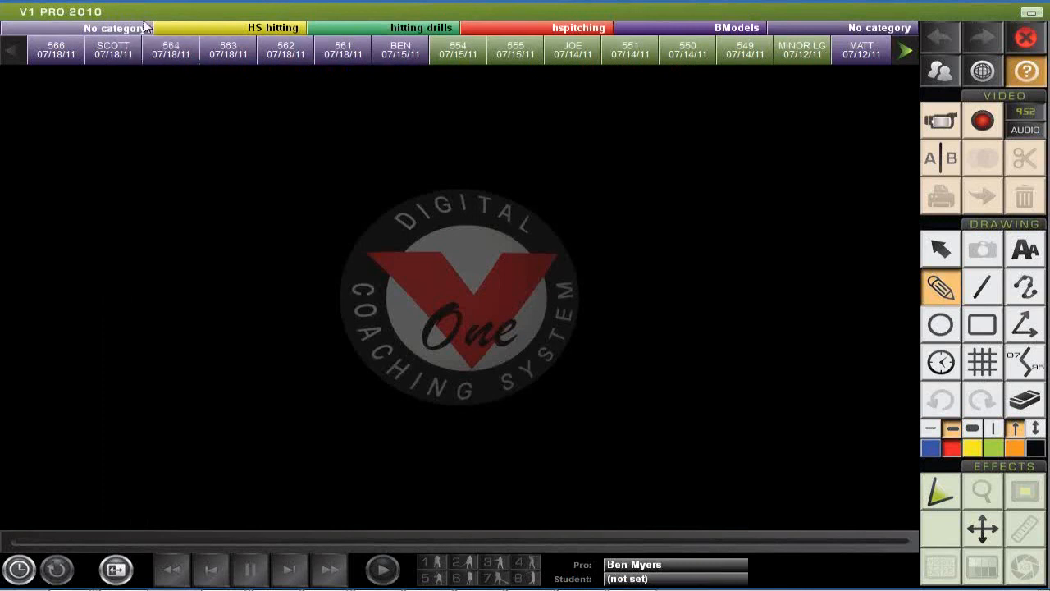
mouse_move(143, 45)
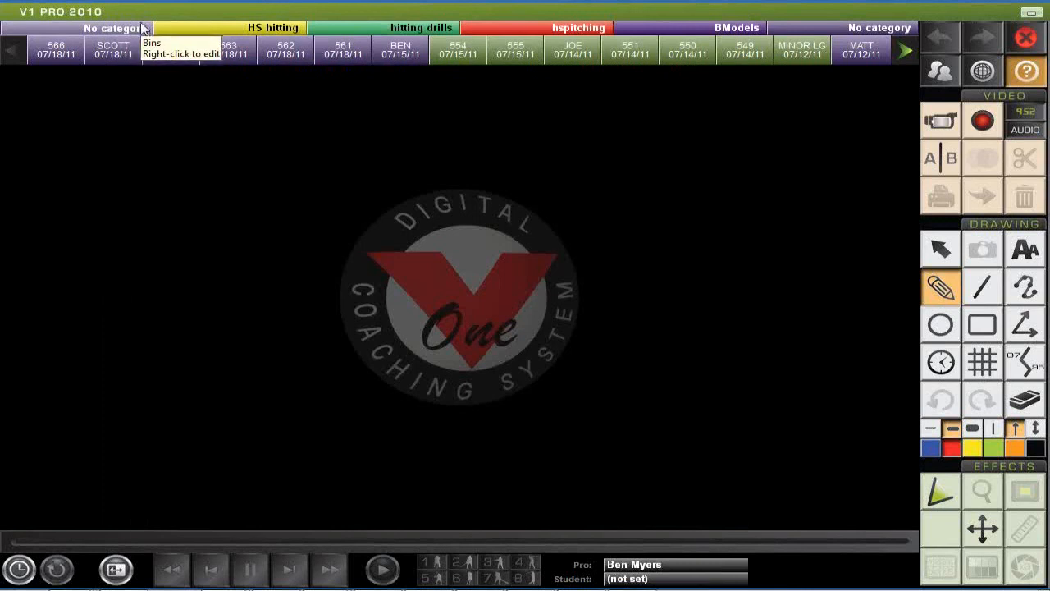
mouse_move(823, 41)
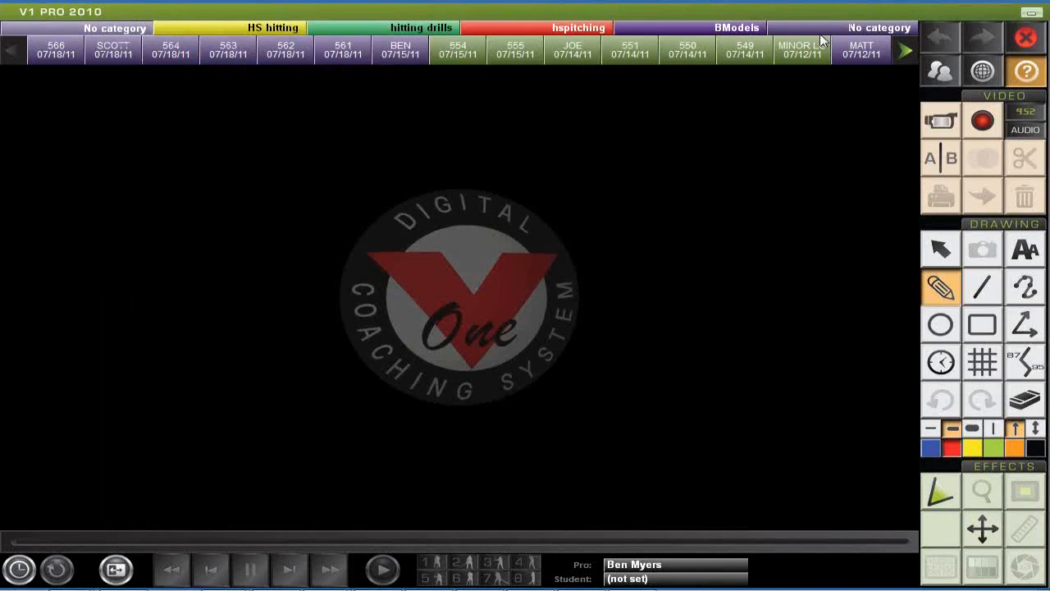
mouse_move(820, 41)
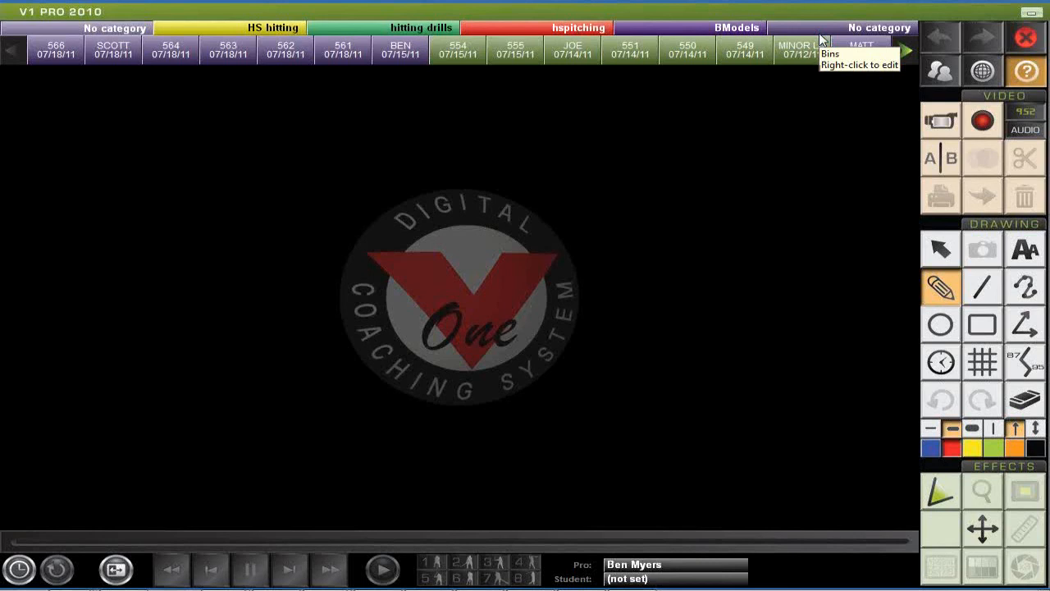
mouse_move(759, 49)
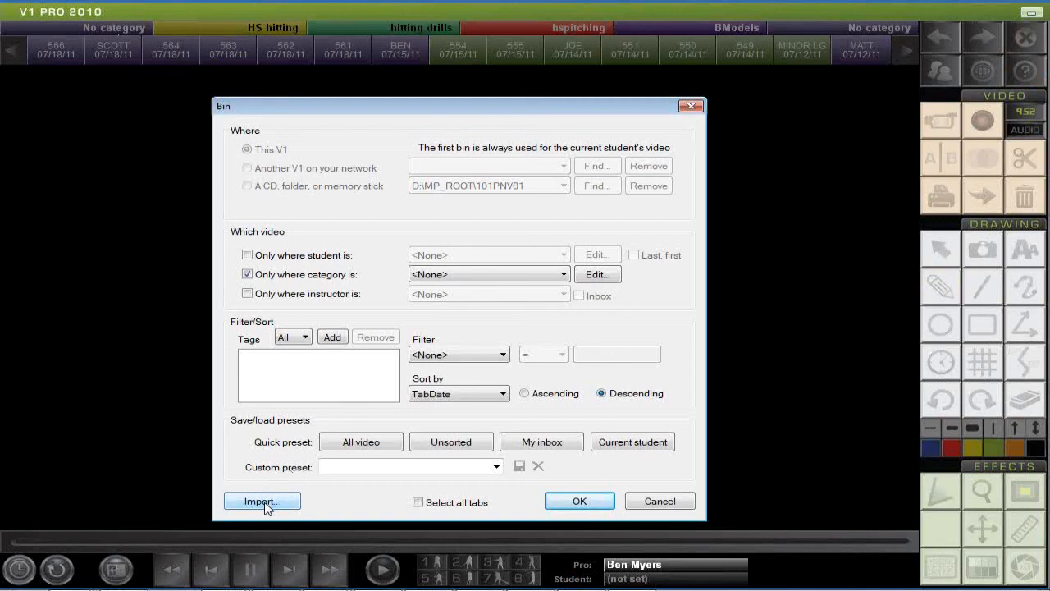
Import catching.AVI from D:\DCIM\102CASIO, then close the Bin dialog
click(261, 500)
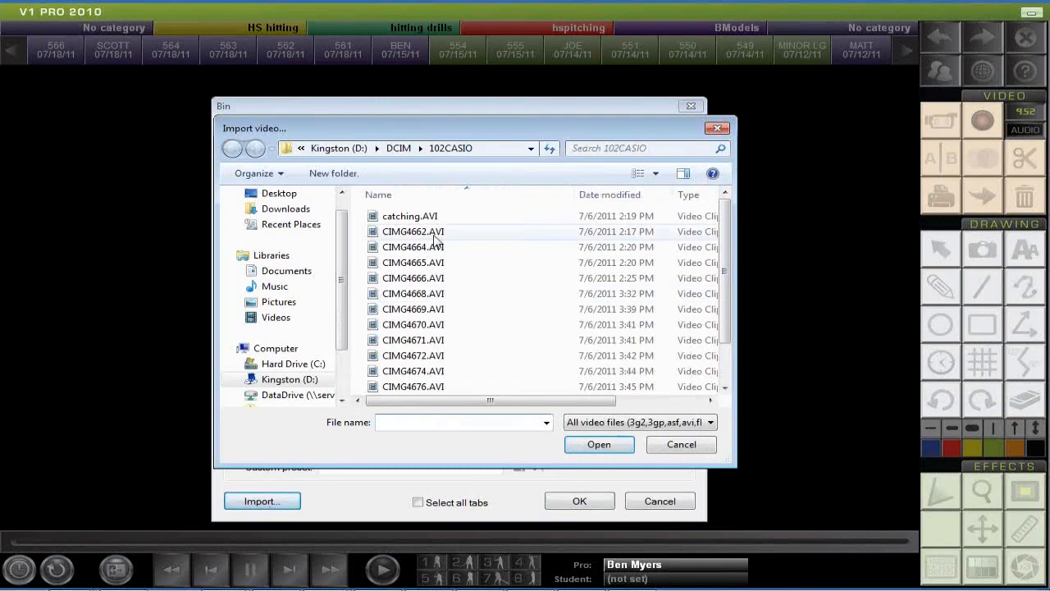
mouse_move(447, 236)
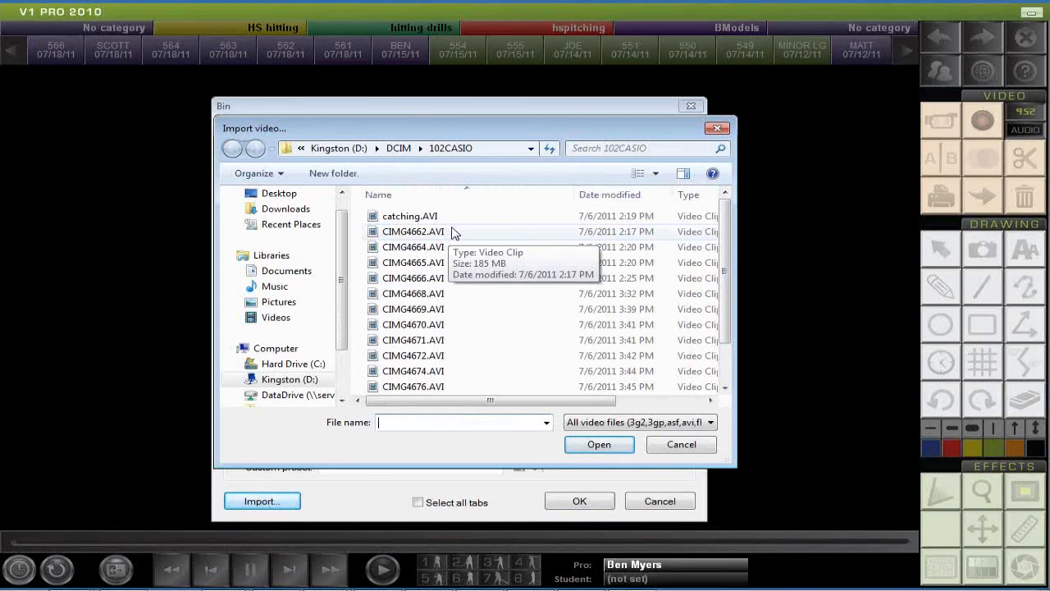
mouse_move(461, 232)
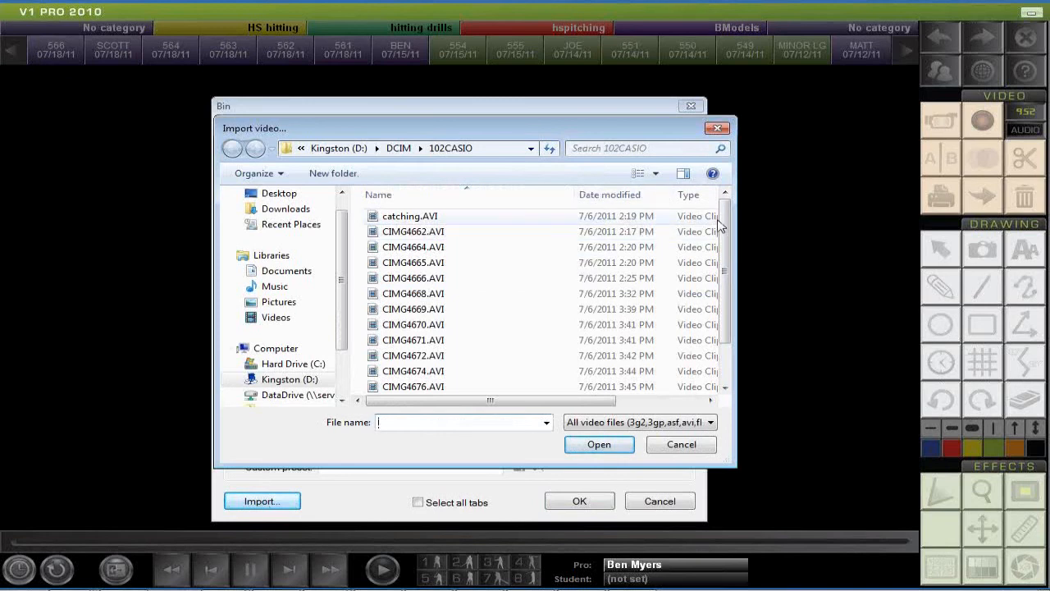
scroll(down, 3)
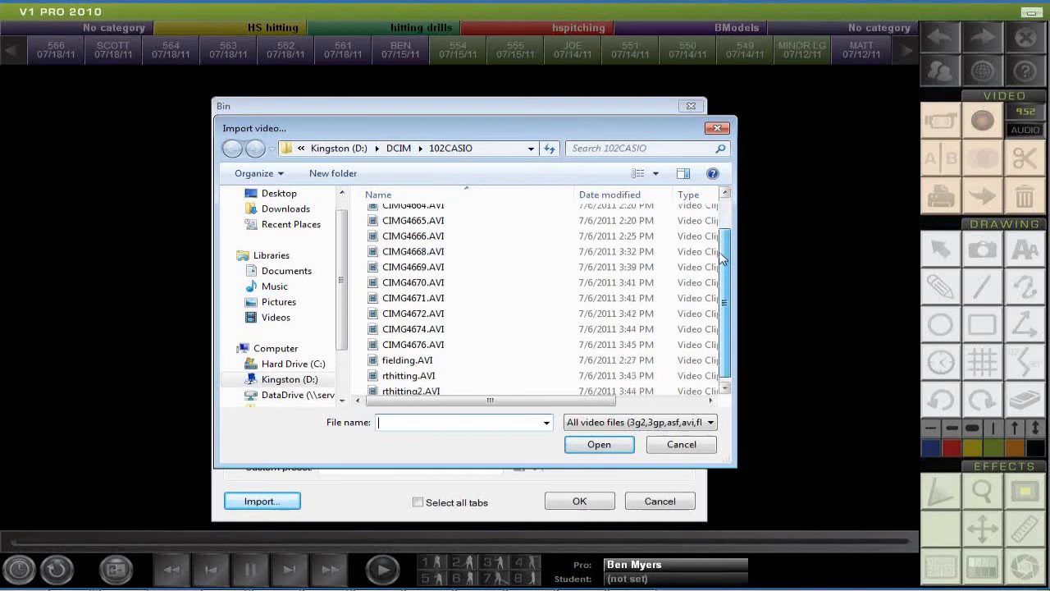
scroll(up, 3)
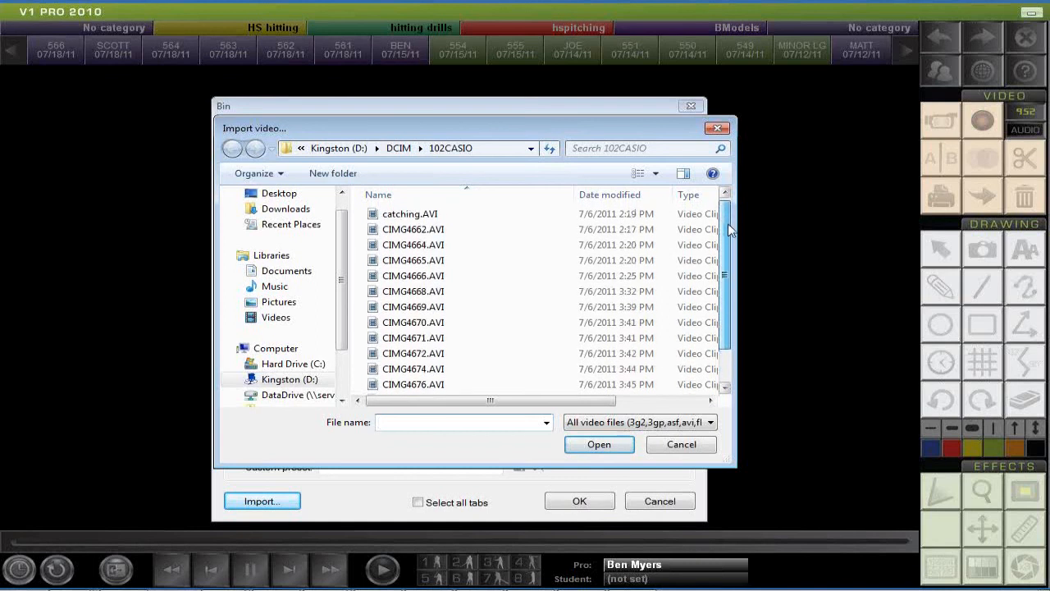
click(409, 216)
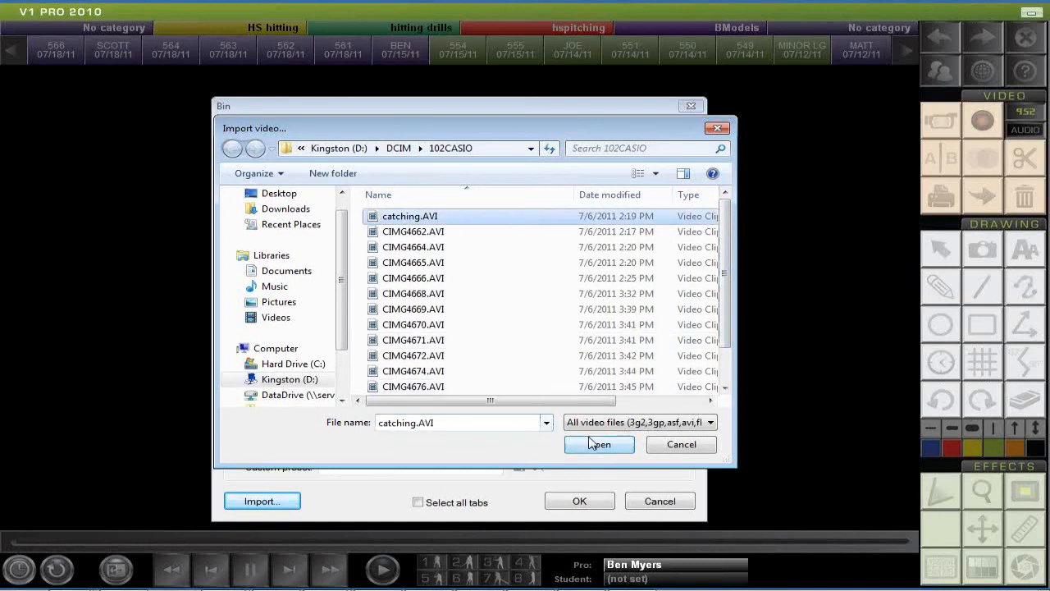
mouse_move(614, 456)
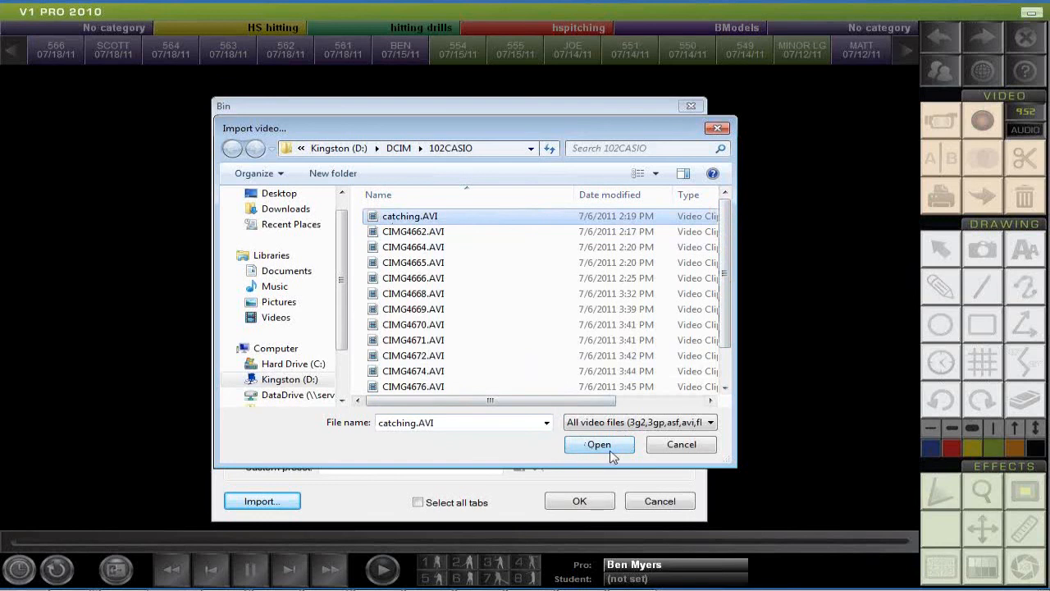
click(598, 444)
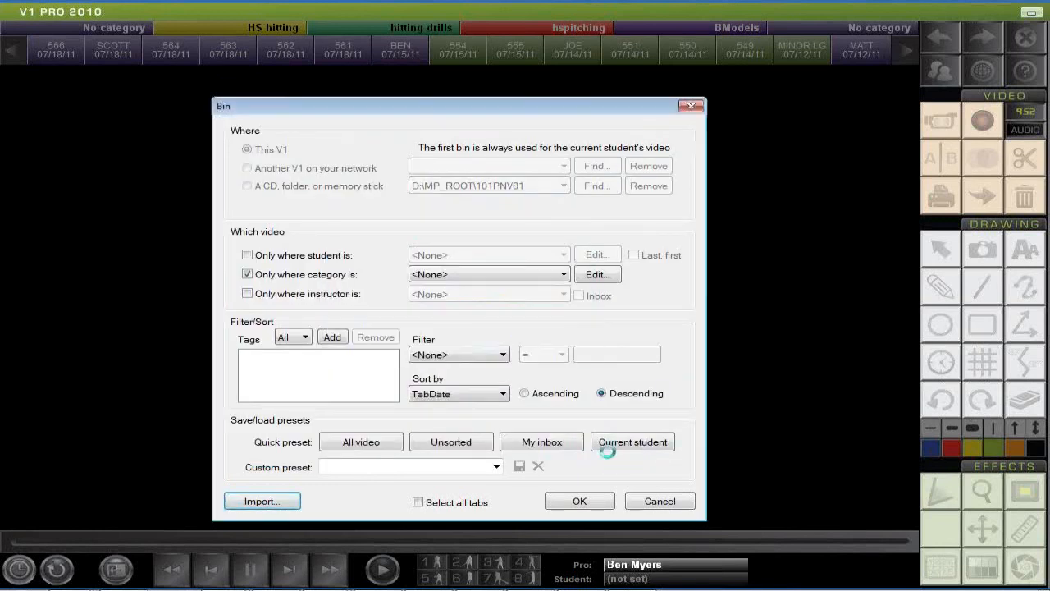
click(632, 442)
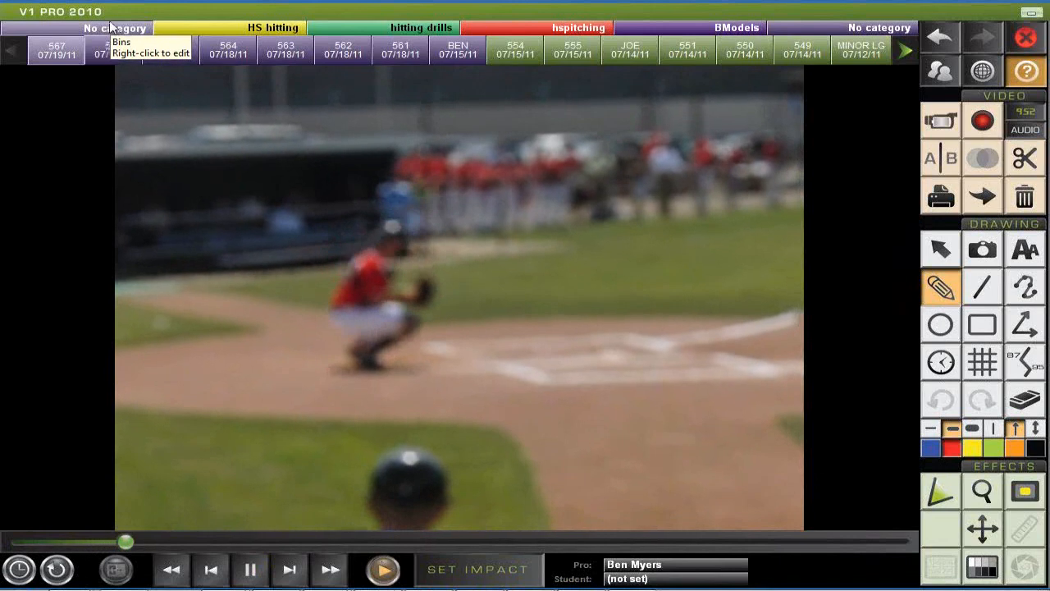
Import the CIMG and hitting AVI clips from the camera card, adding tabs through 572
click(121, 42)
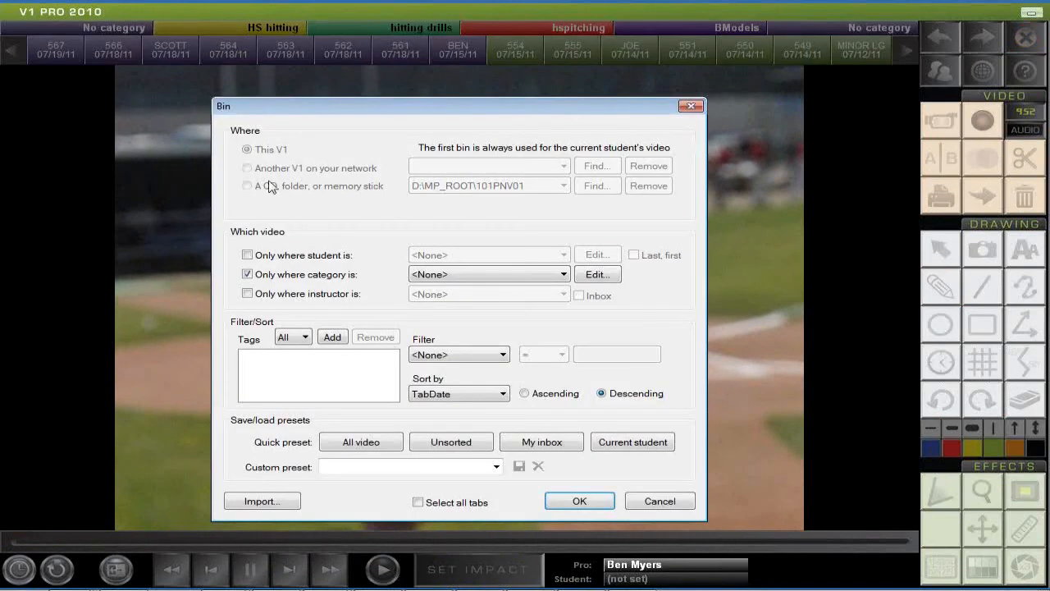
click(262, 501)
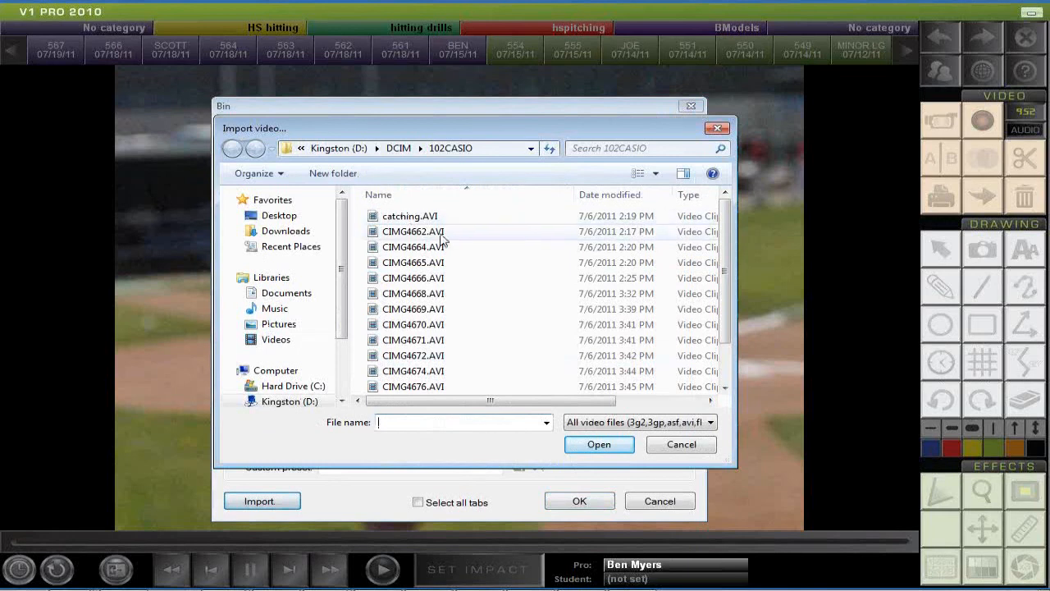
scroll(down, 3)
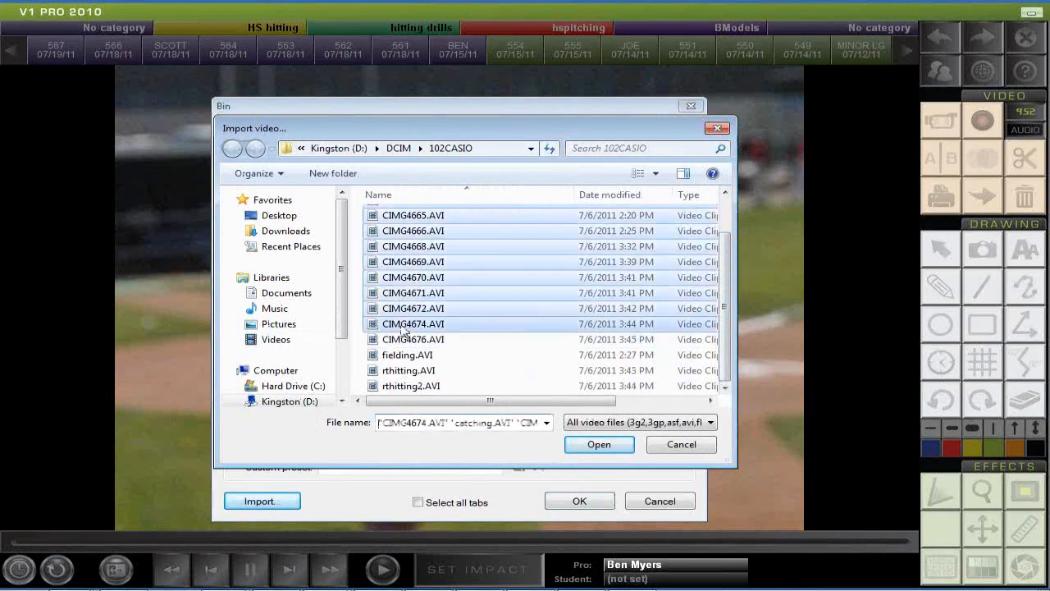
click(407, 354)
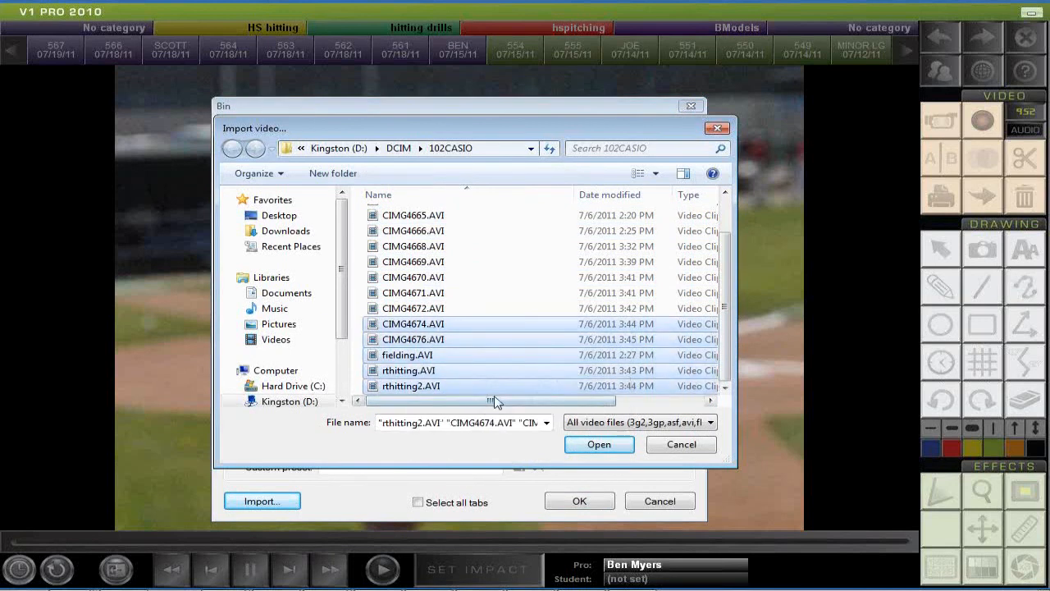
click(599, 444)
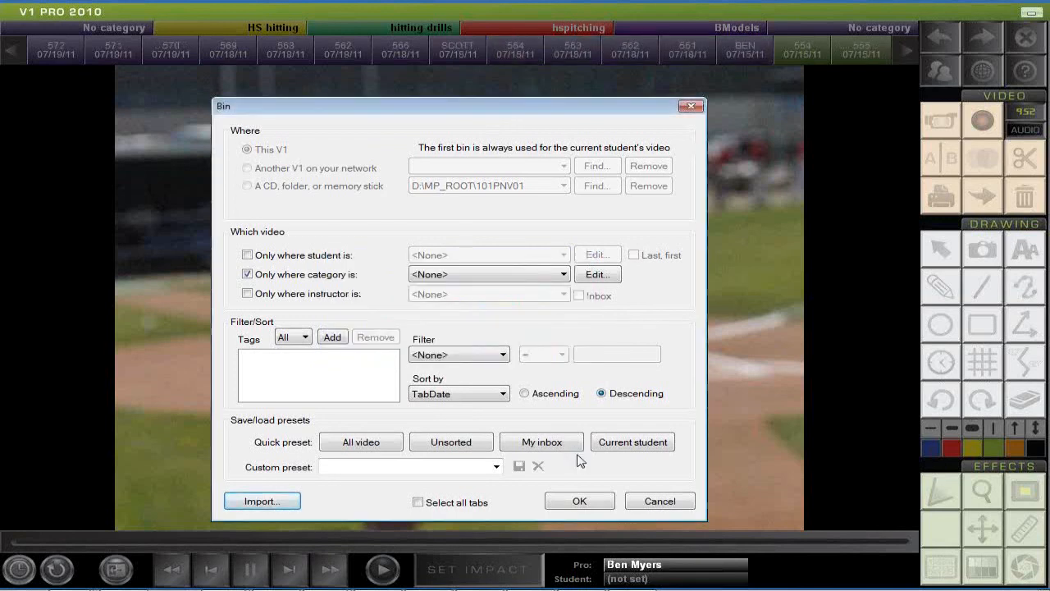
click(580, 501)
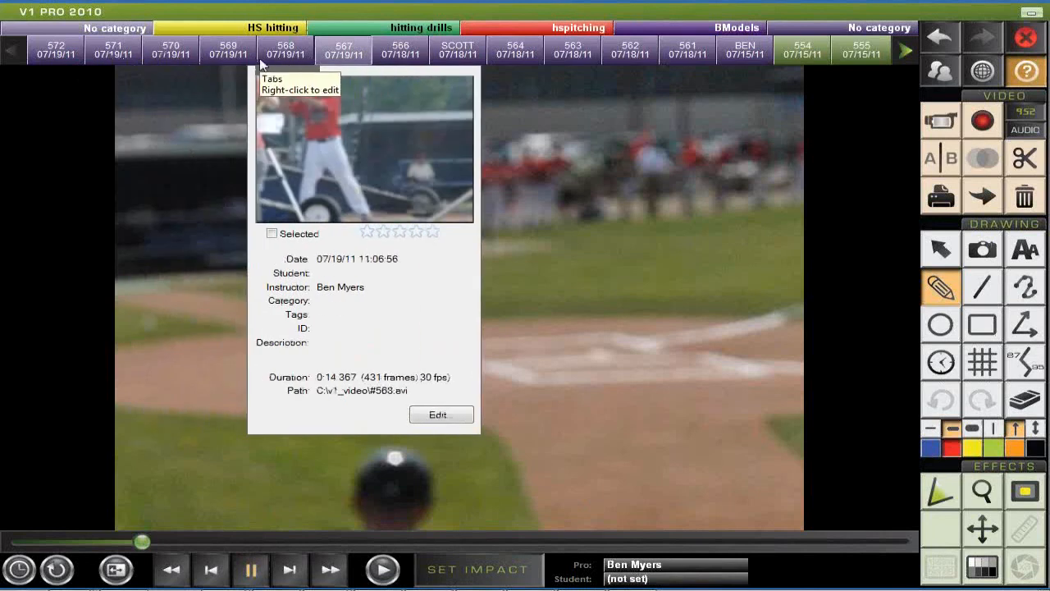
Load clip tab 569 with the batting-cage footage into the viewer
click(55, 49)
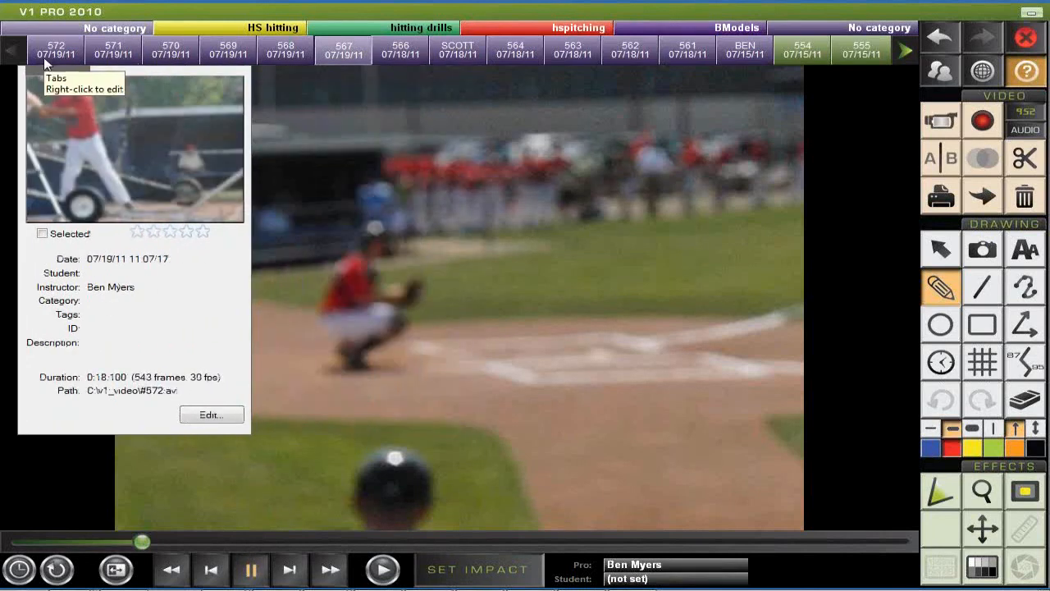
click(170, 49)
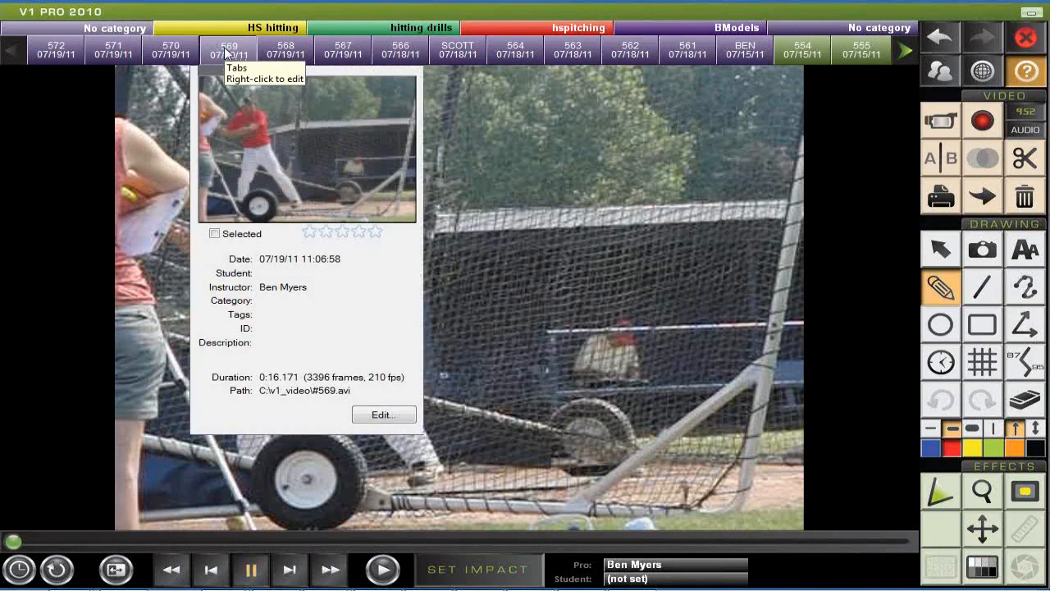
Enter SAM as the Tab ID in clip 569's Video info and confirm
click(383, 415)
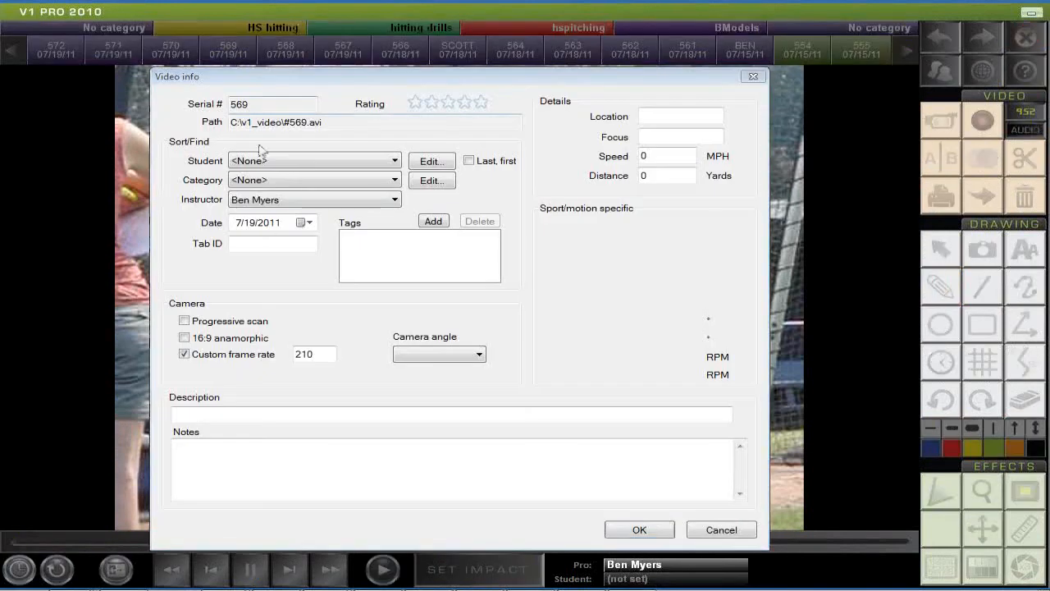
click(273, 243)
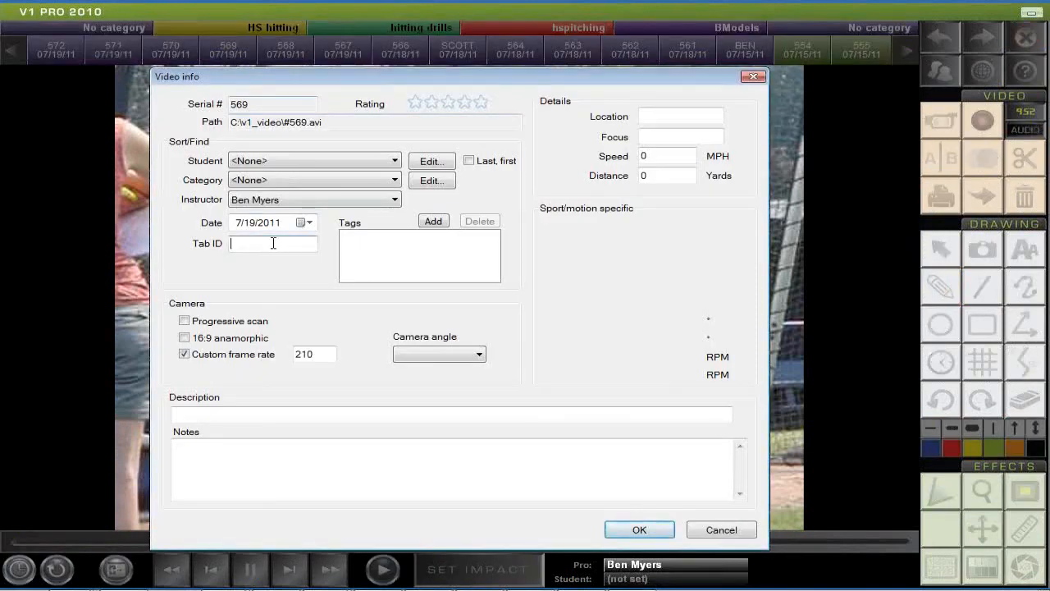
text(5)
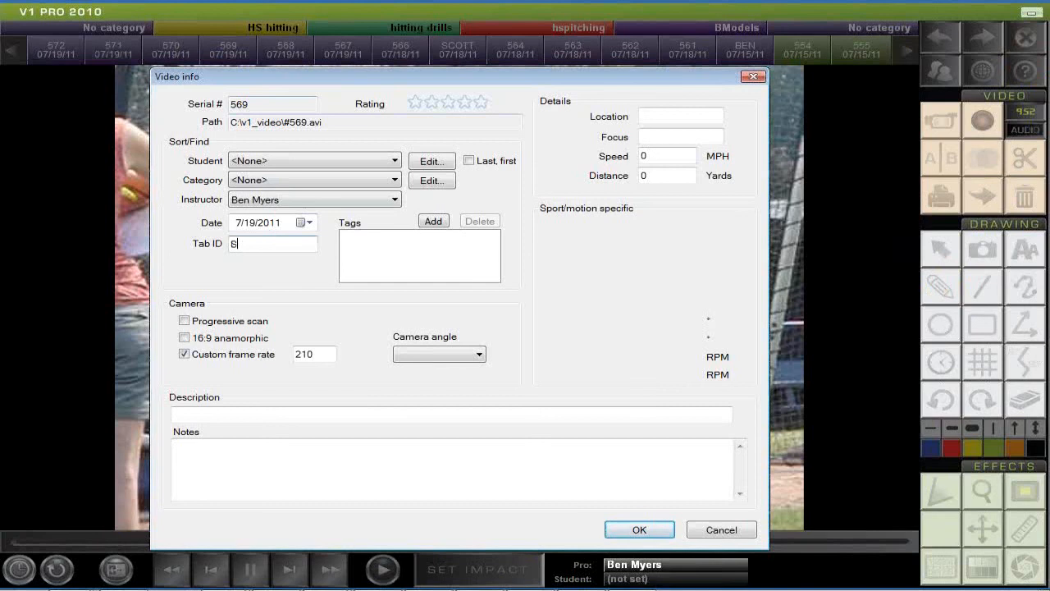
text(AM)
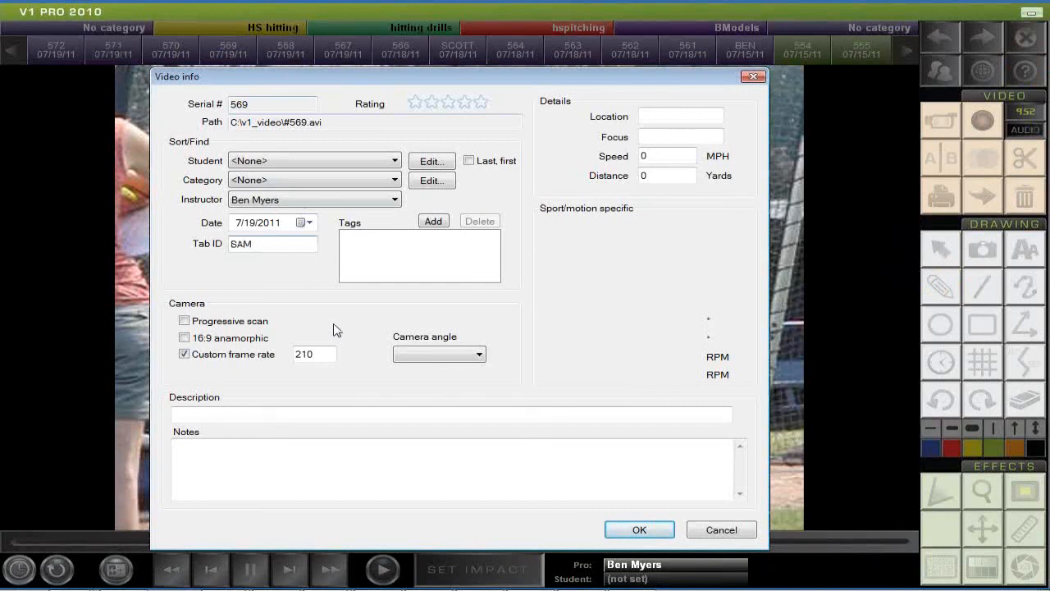
click(639, 529)
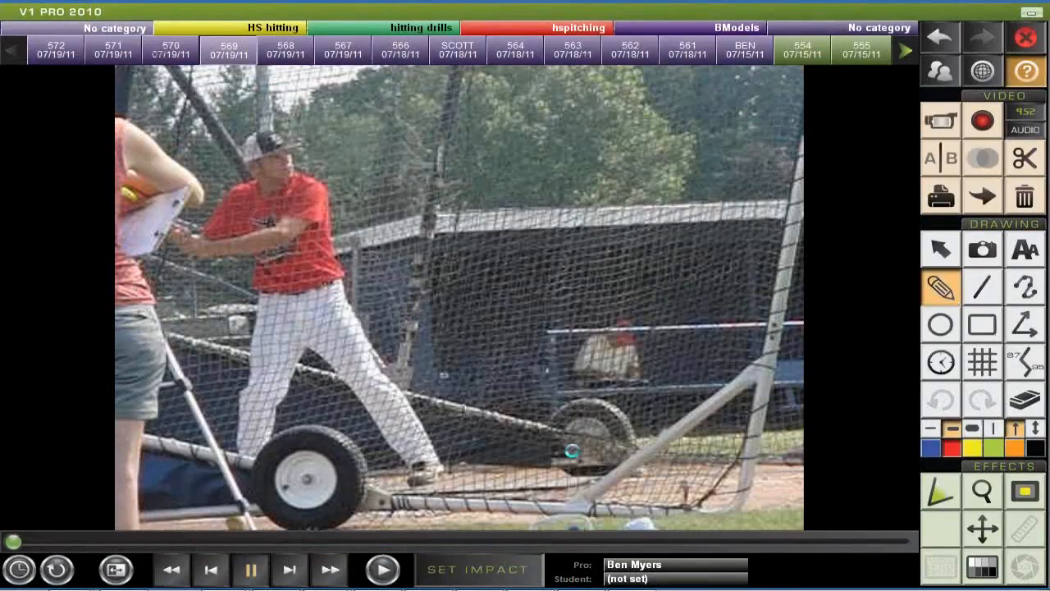
click(228, 44)
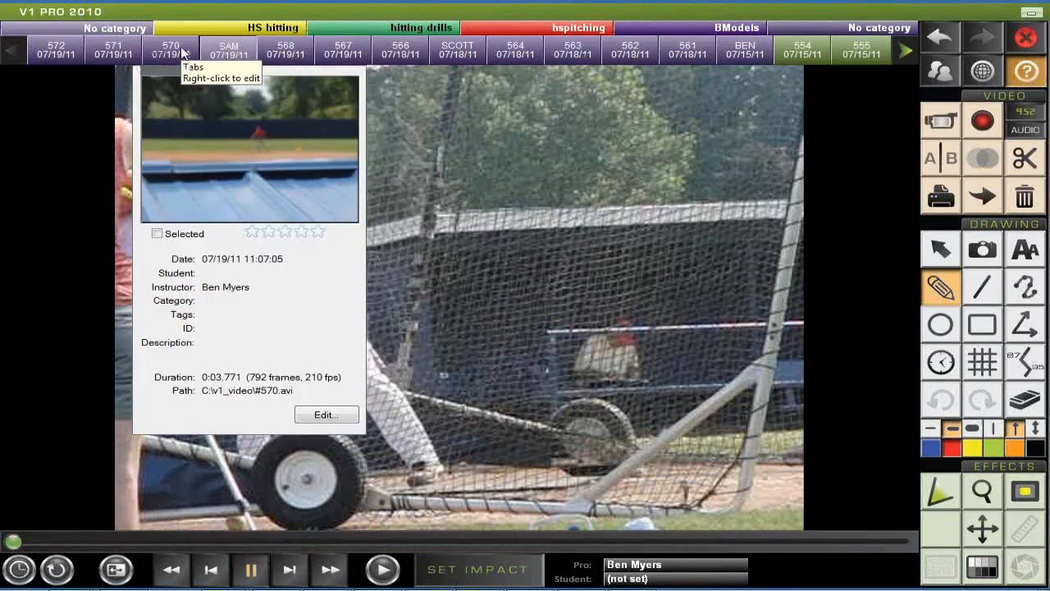
click(228, 49)
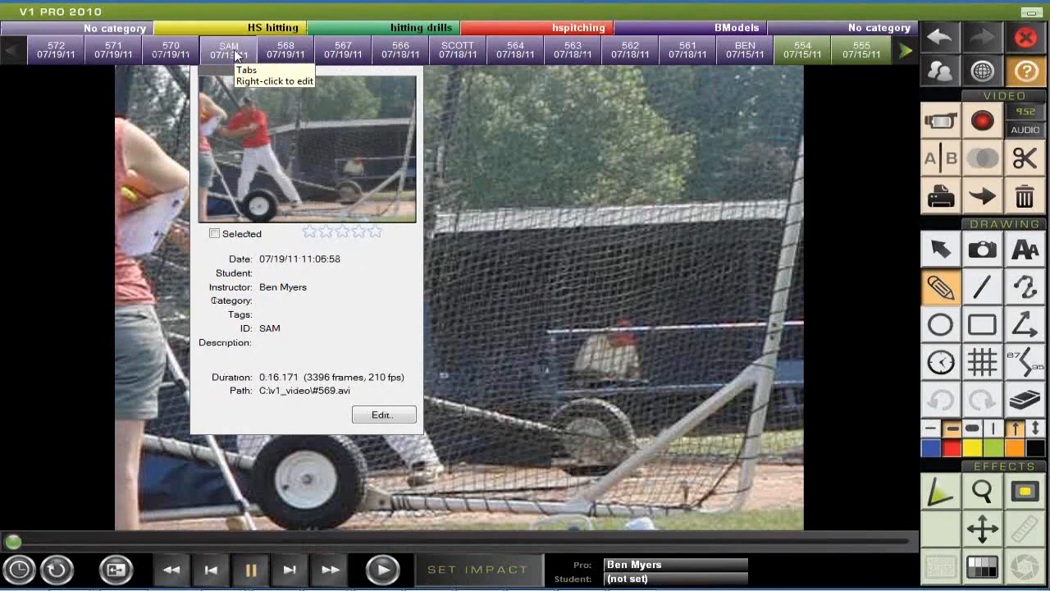
click(285, 47)
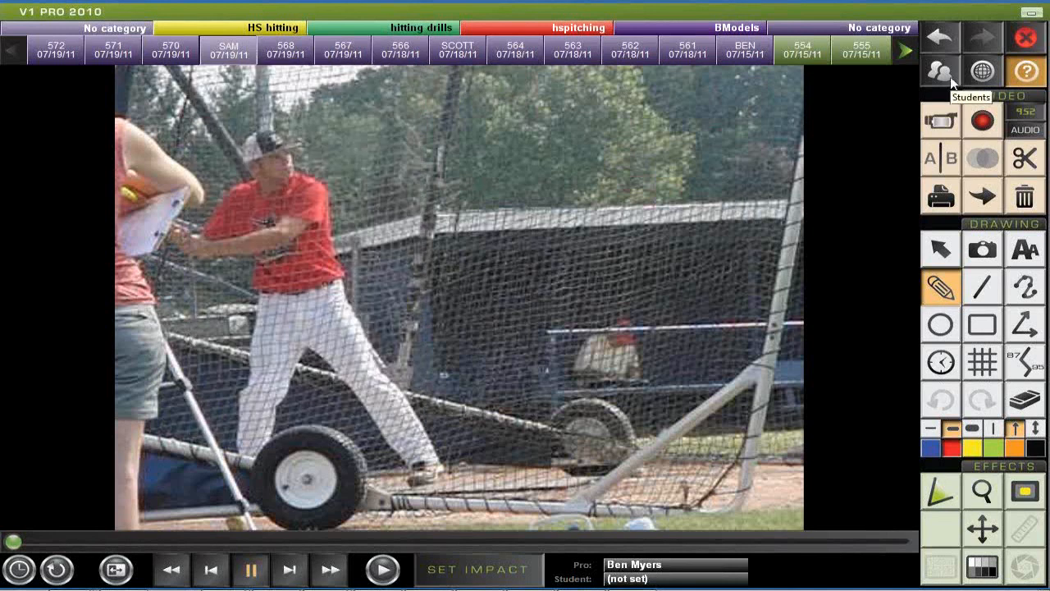
mouse_move(941, 71)
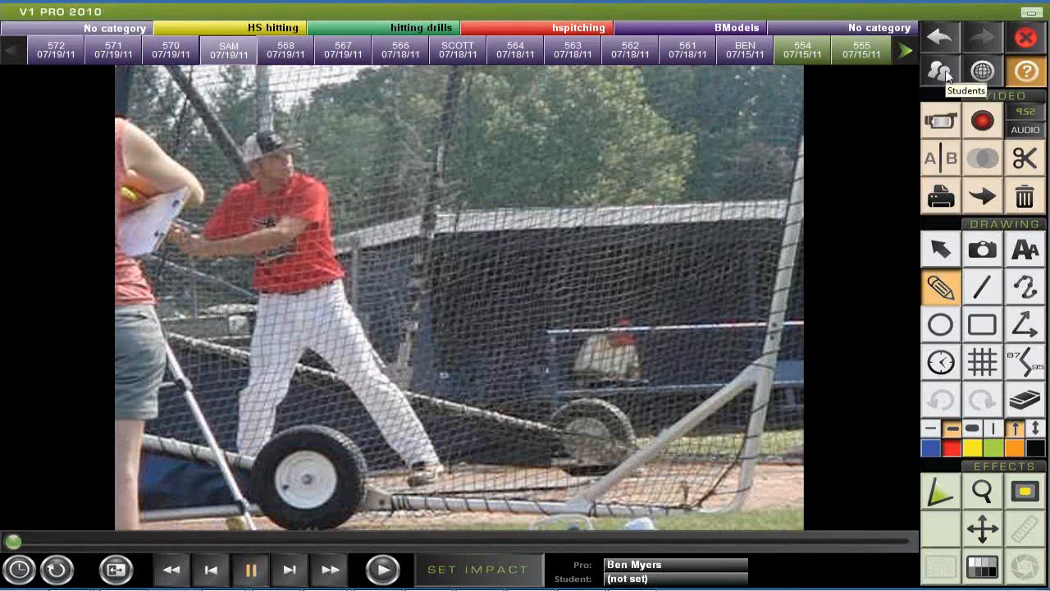
click(941, 70)
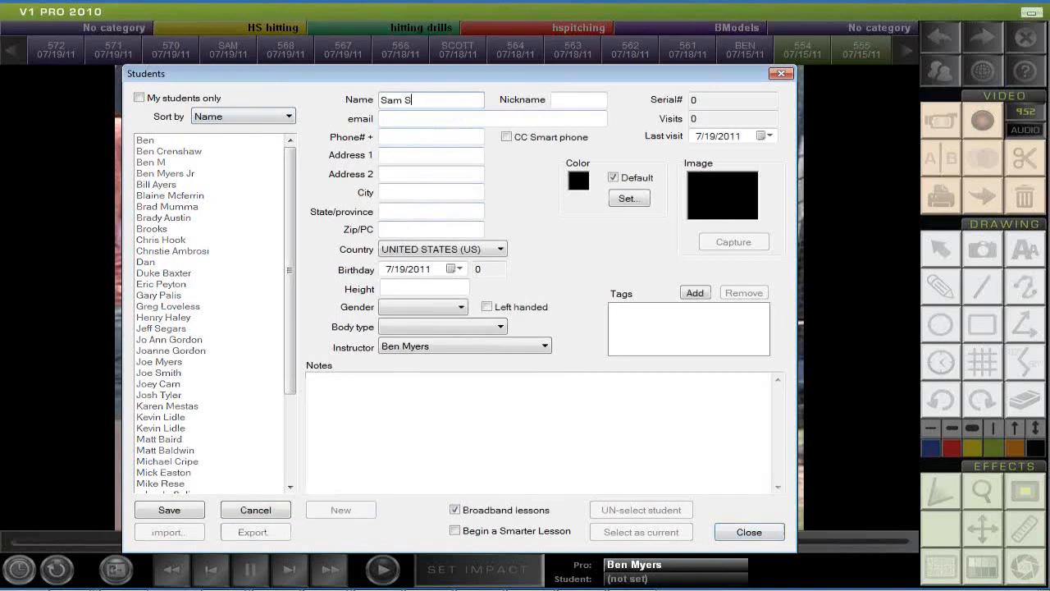
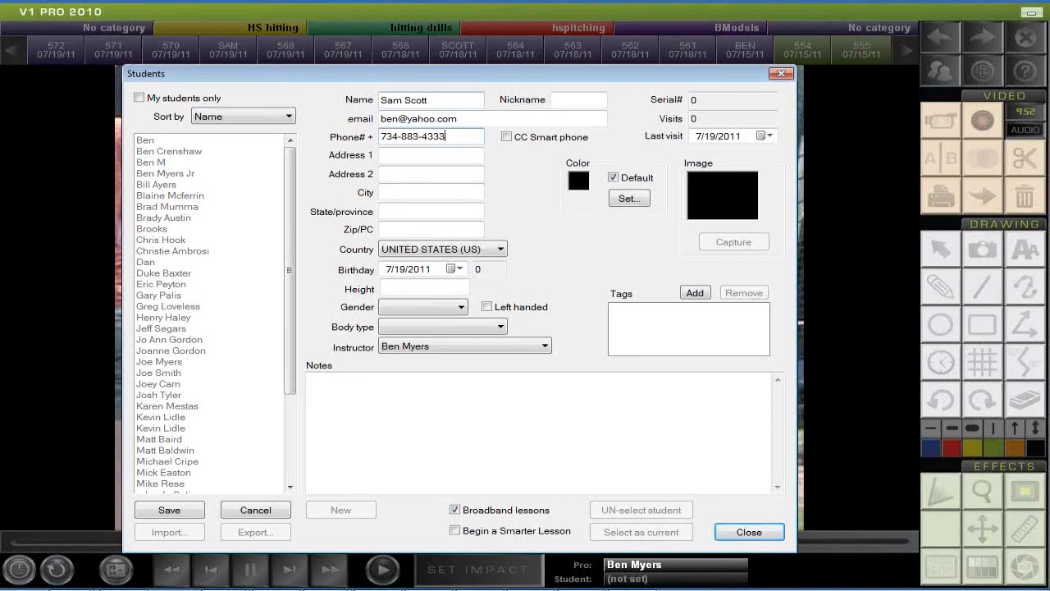
mouse_move(367, 155)
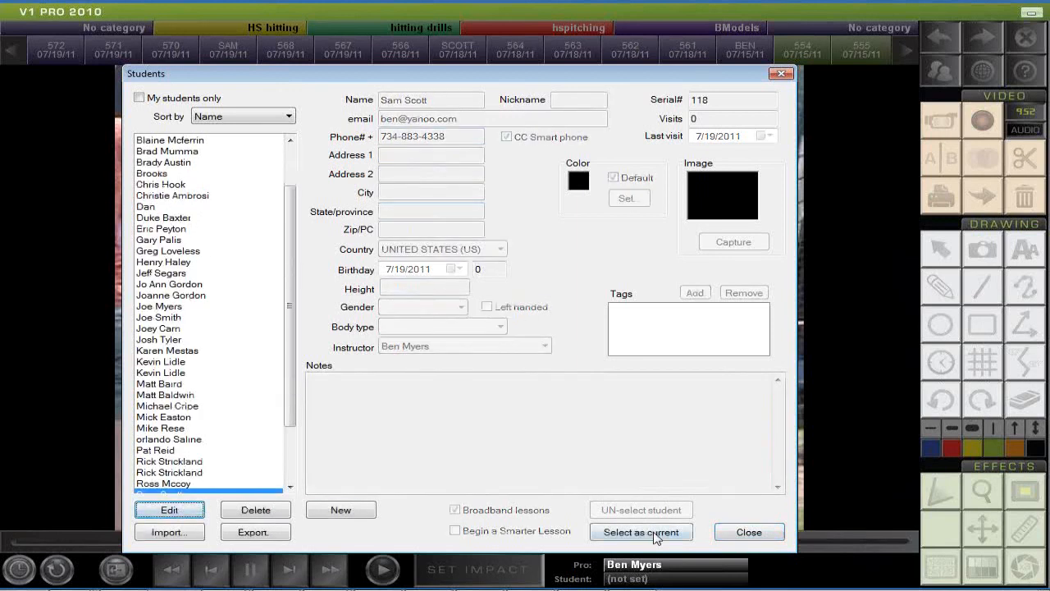
click(641, 532)
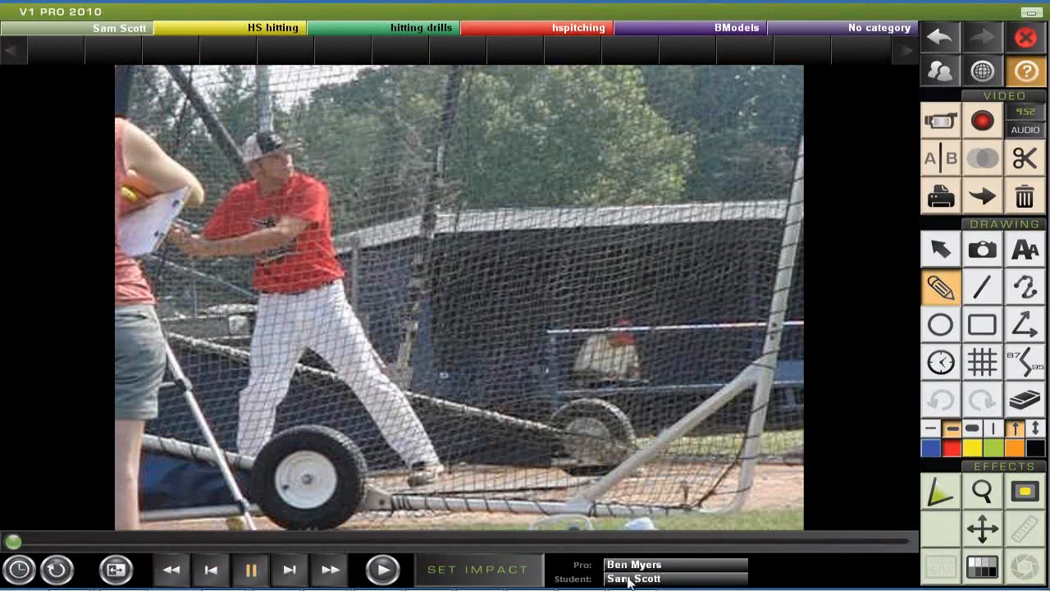
mouse_move(376, 184)
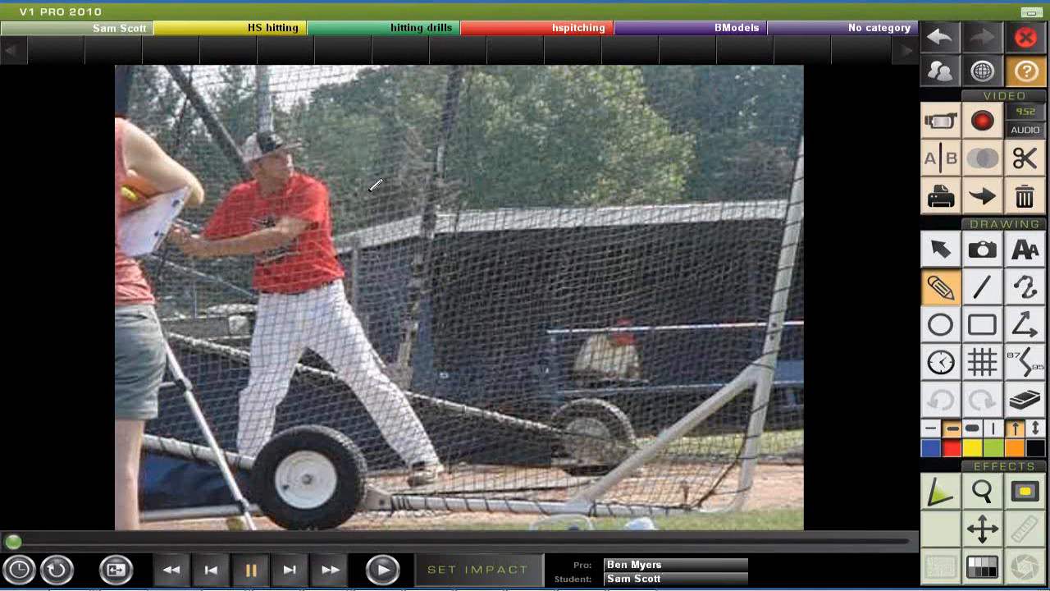
mouse_move(333, 157)
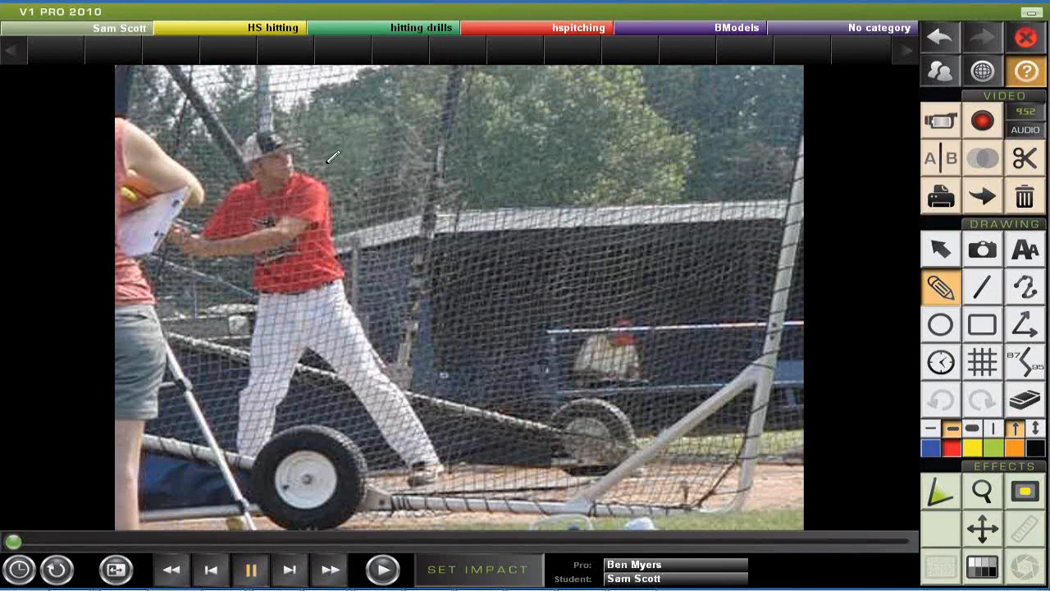